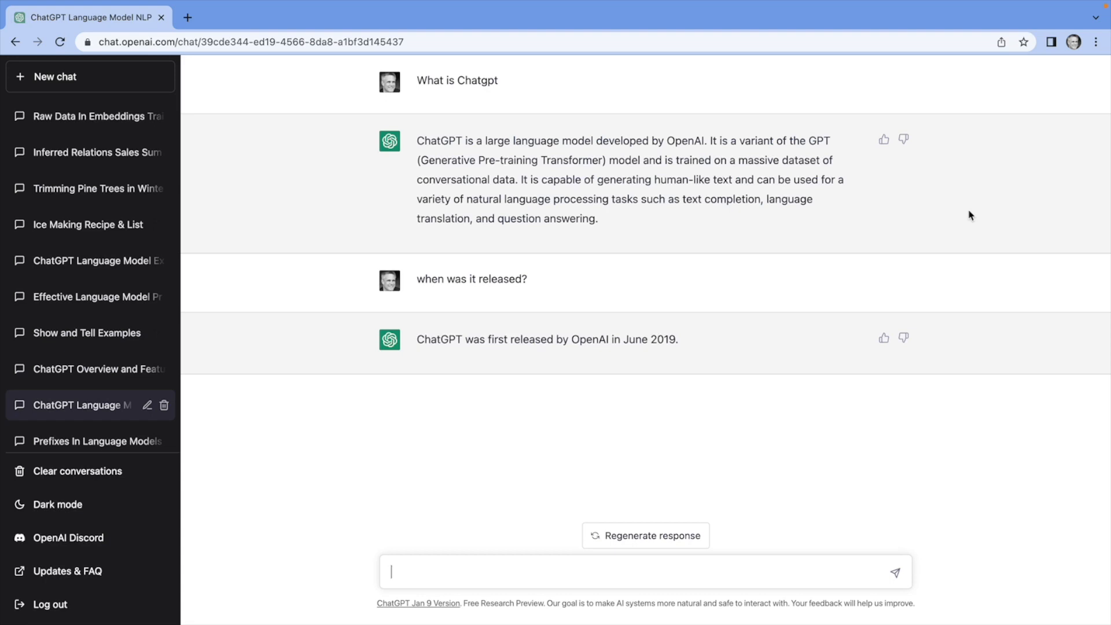
{"action": "mouse_move", "coordinate": [899, 171]}
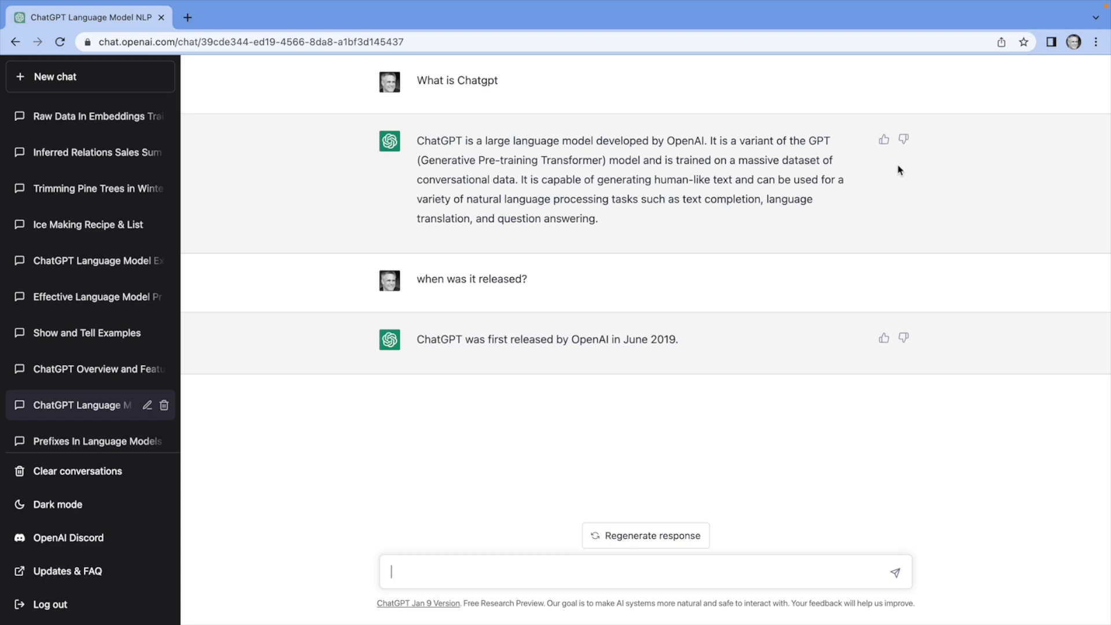
{"action": "mouse_move", "coordinate": [883, 139]}
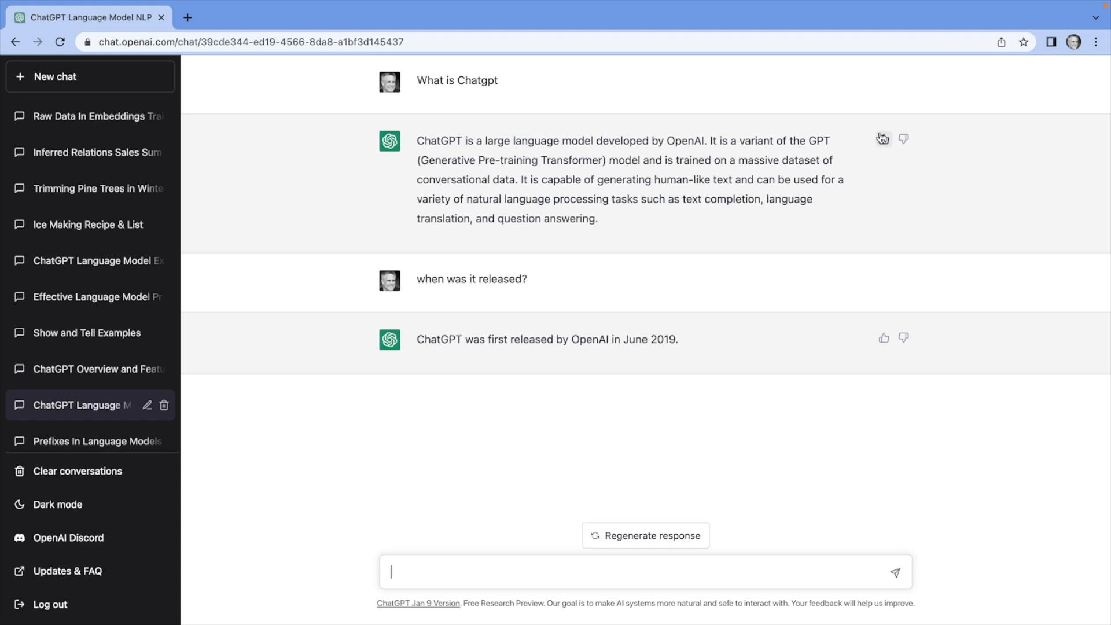
{"action": "mouse_move", "coordinate": [903, 140]}
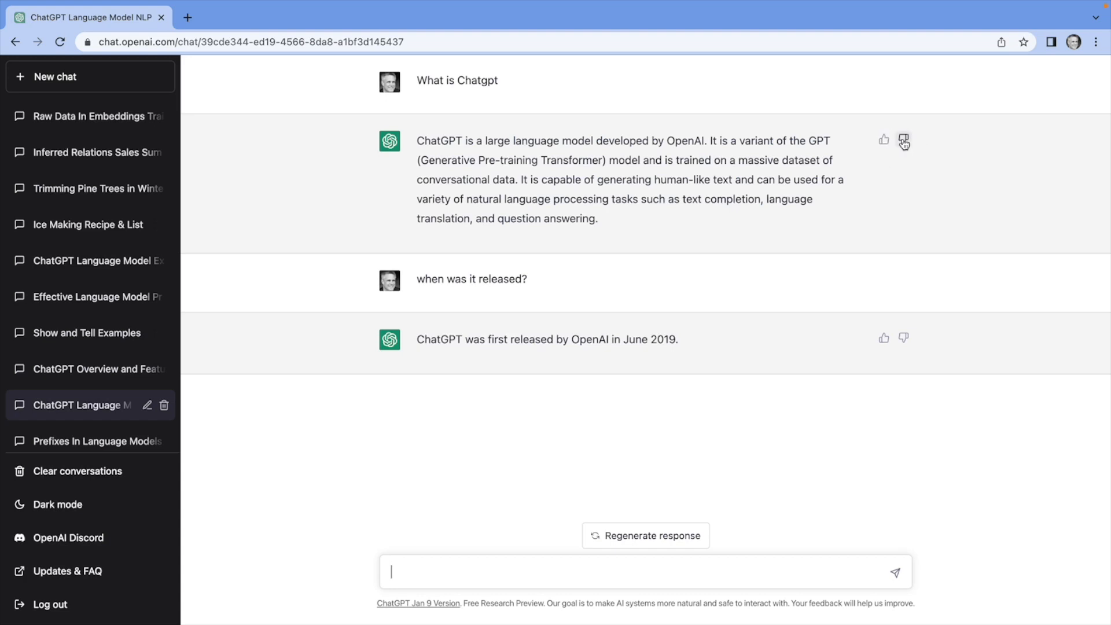
Give the 'What is ChatGPT' answer a thumbs-down to bring up the feedback form.
{"action": "left_click", "coordinate": [902, 140]}
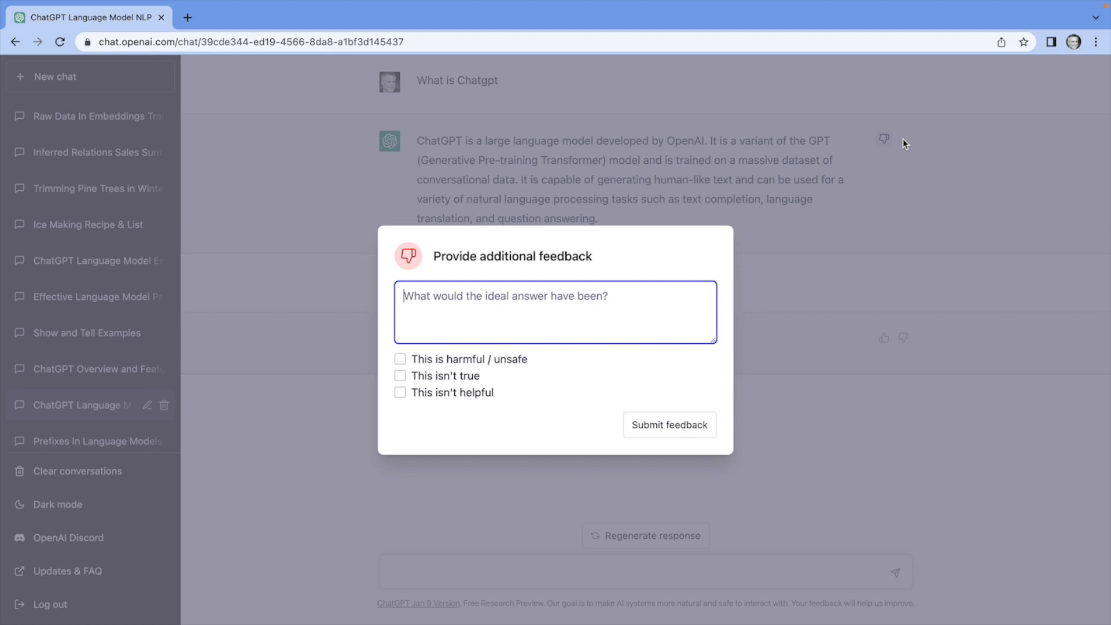
{"action": "mouse_move", "coordinate": [466, 354]}
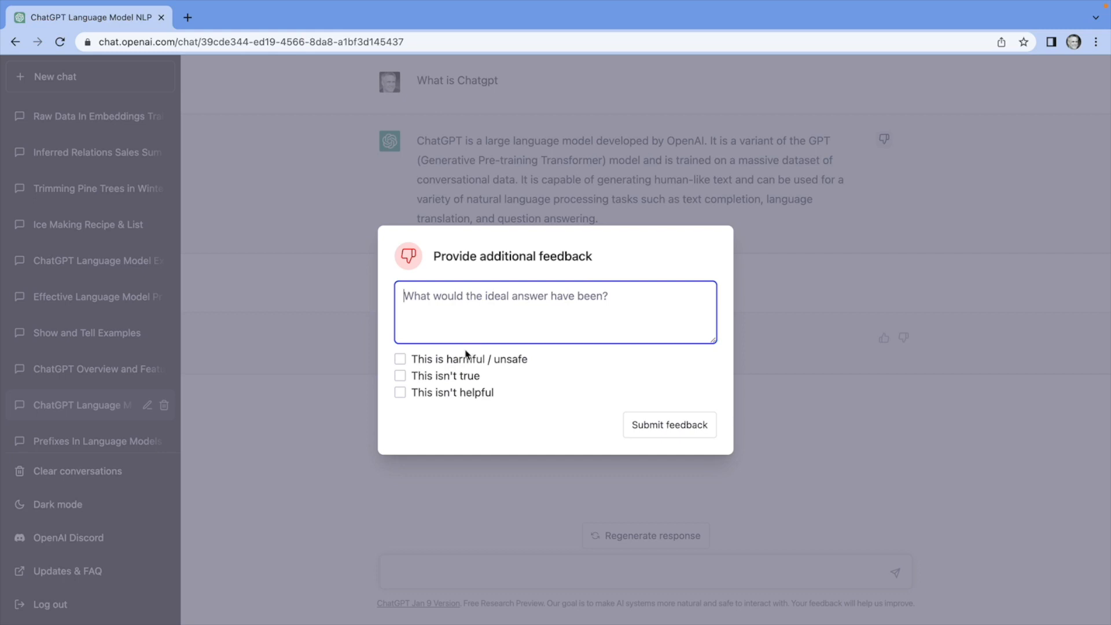
{"action": "mouse_move", "coordinate": [426, 376]}
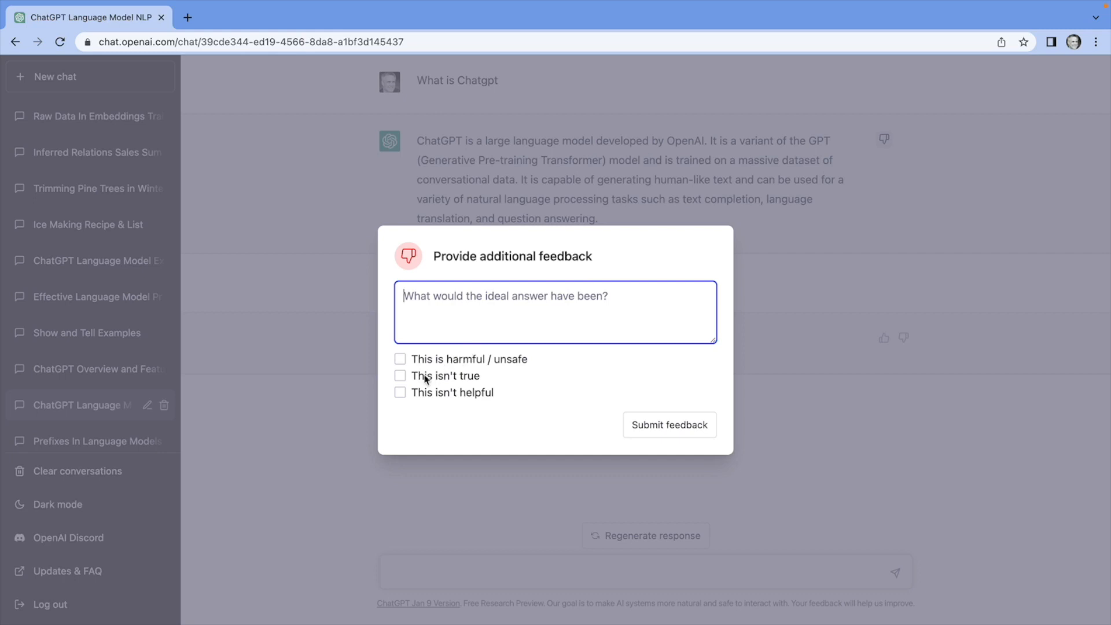
{"action": "mouse_move", "coordinate": [436, 416]}
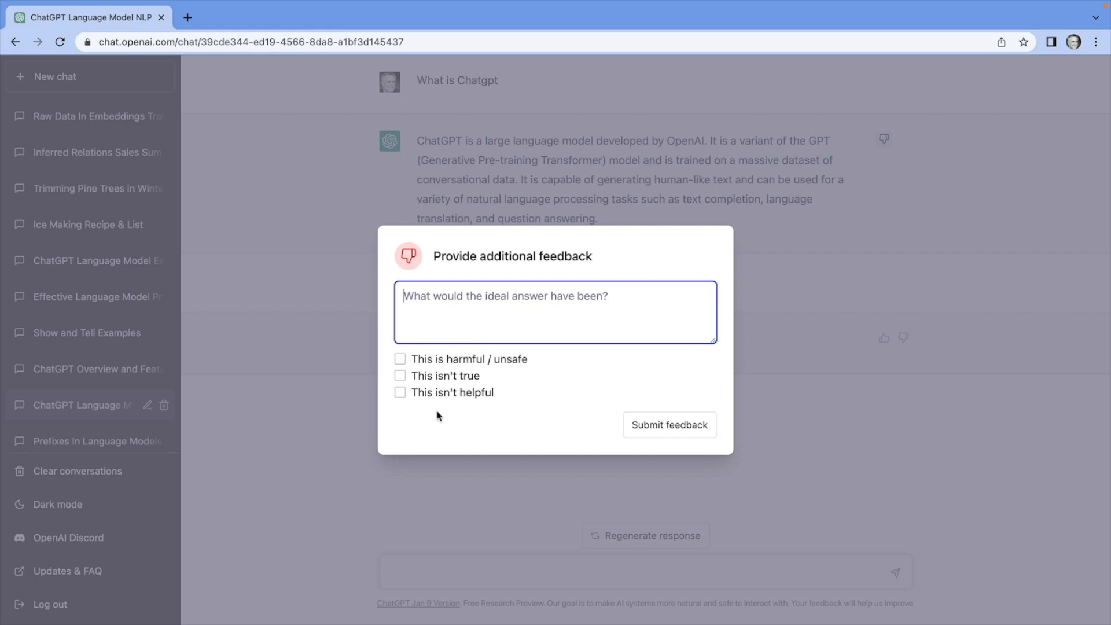